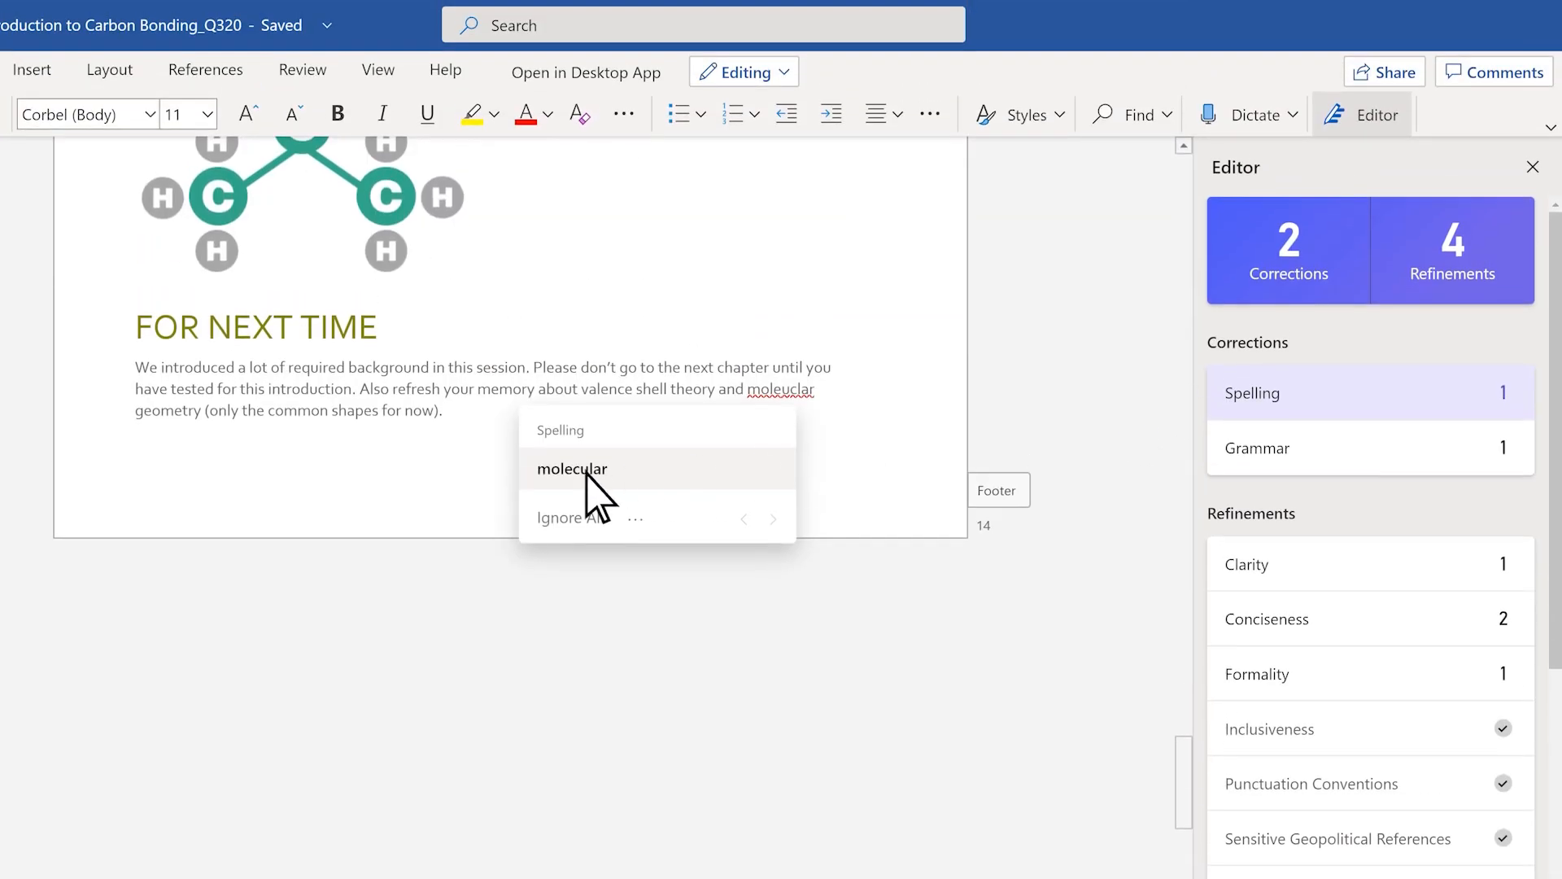
Step: Correct the word to 'molecular', run a Researcher search, import 4 transactions, and apply a title-slide design
left_click(571, 468)
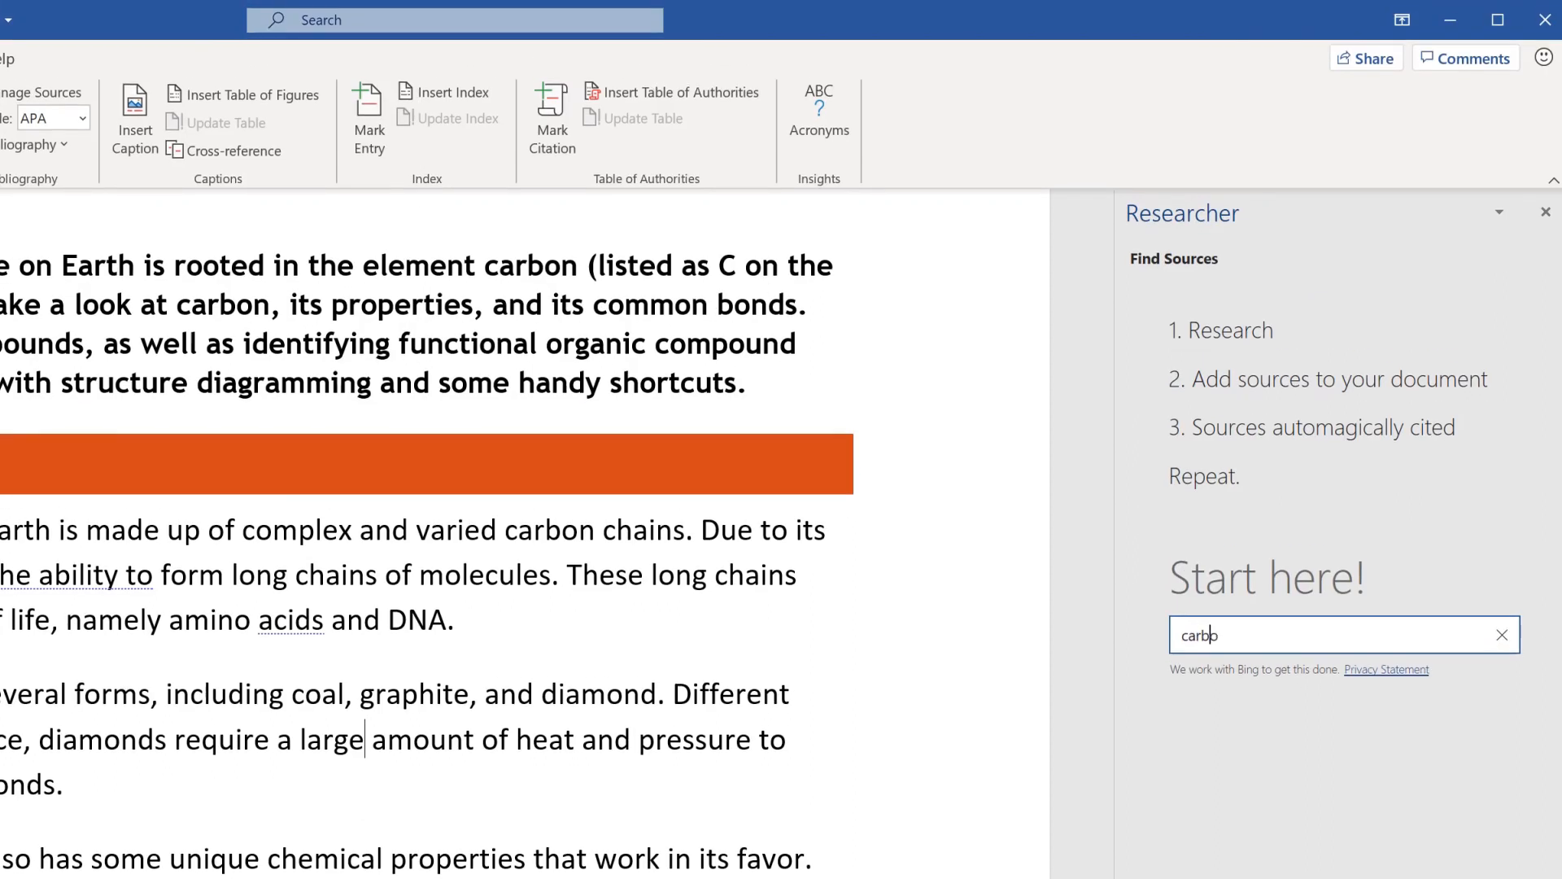
key("Return")
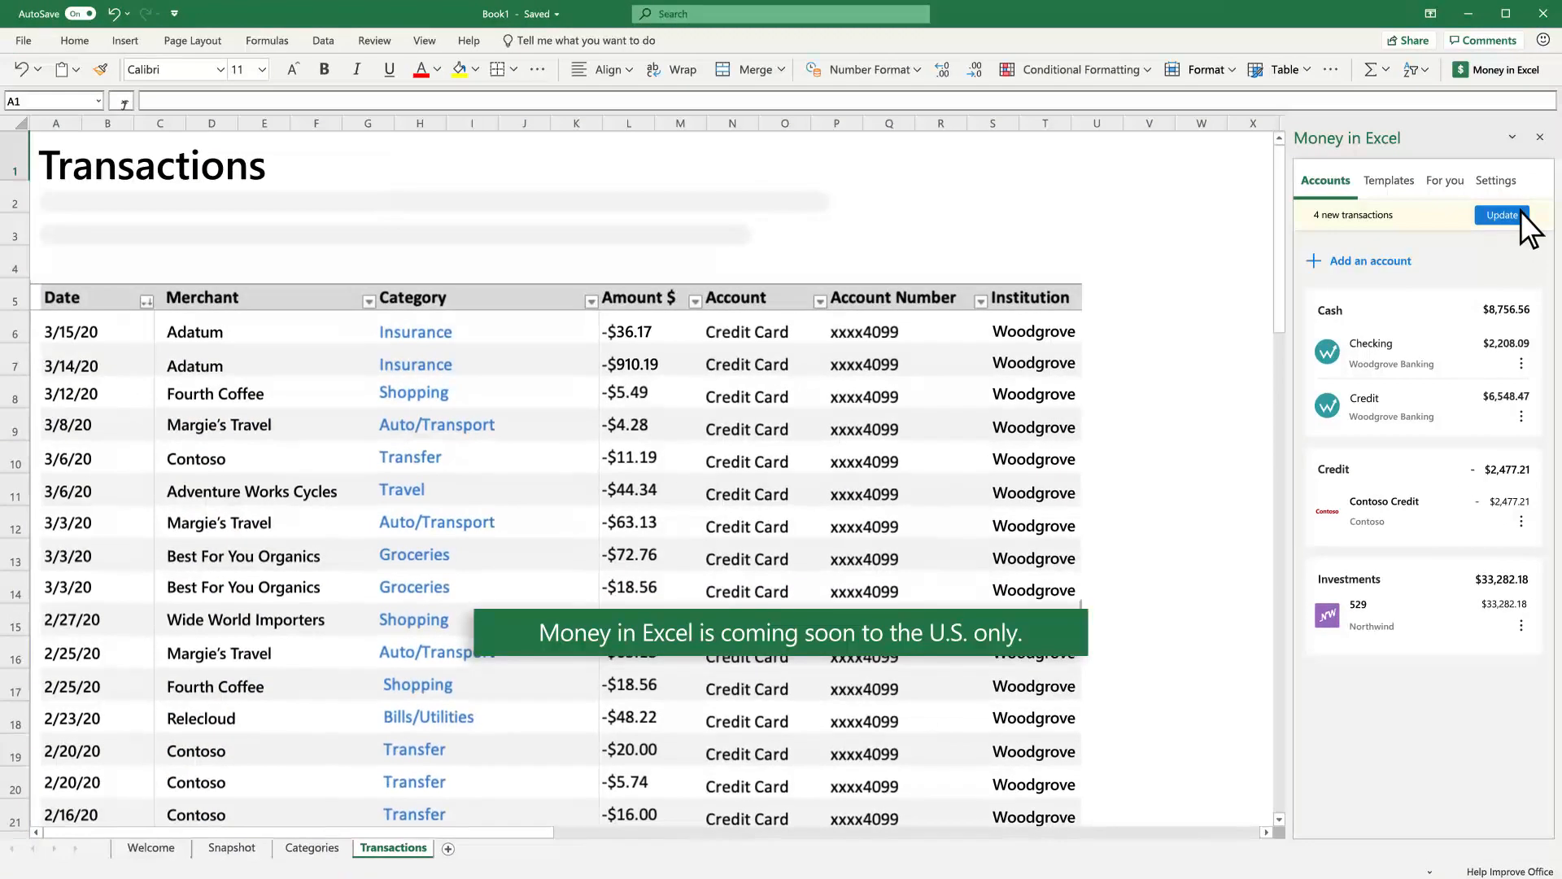
left_click(1503, 214)
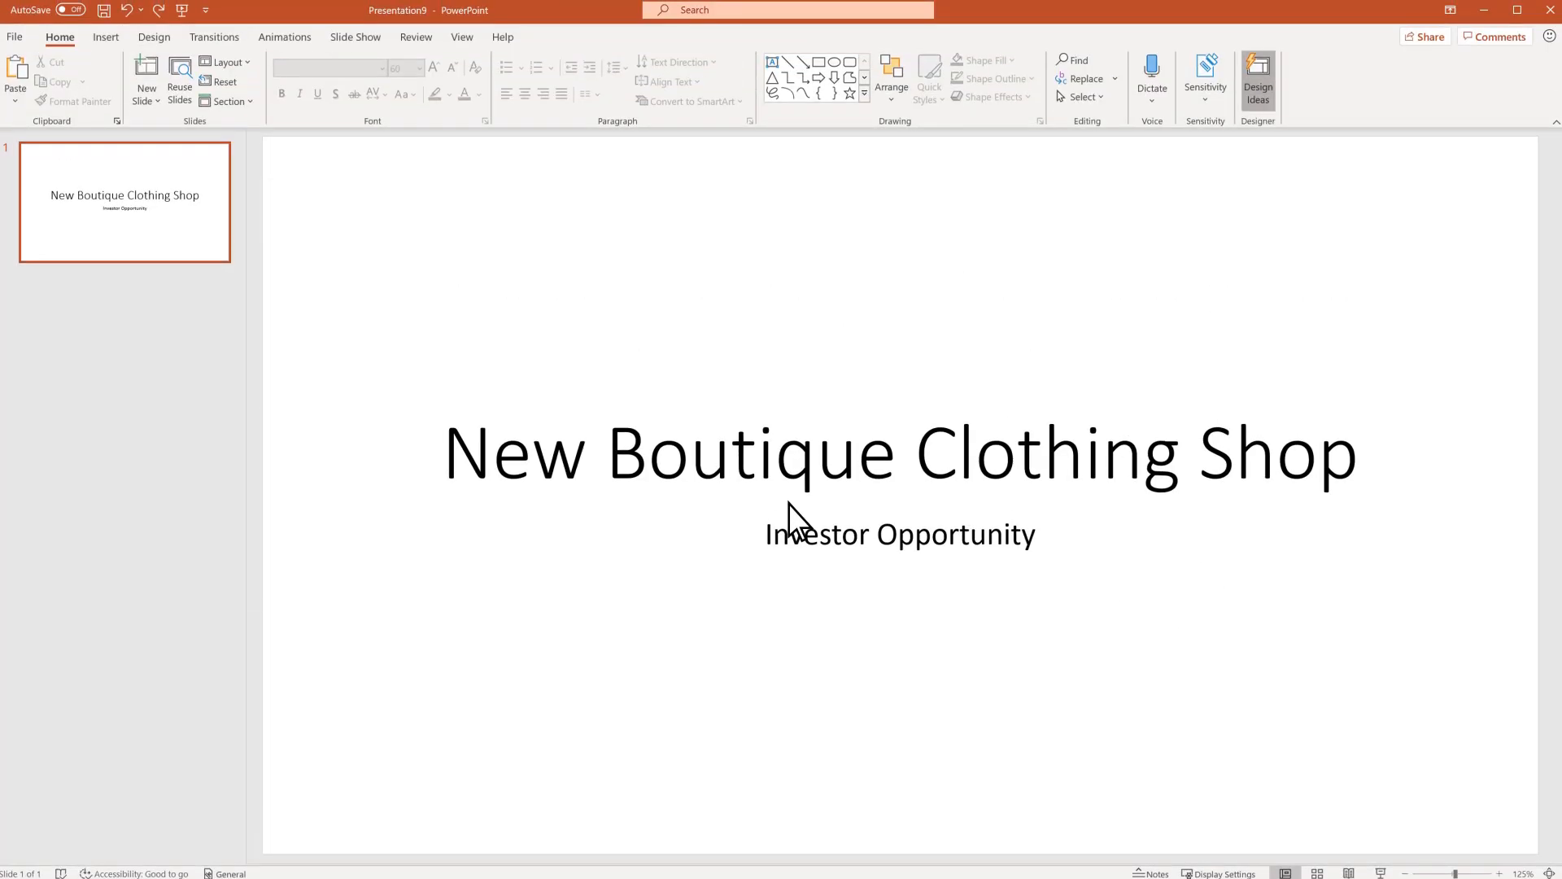
left_click(1258, 79)
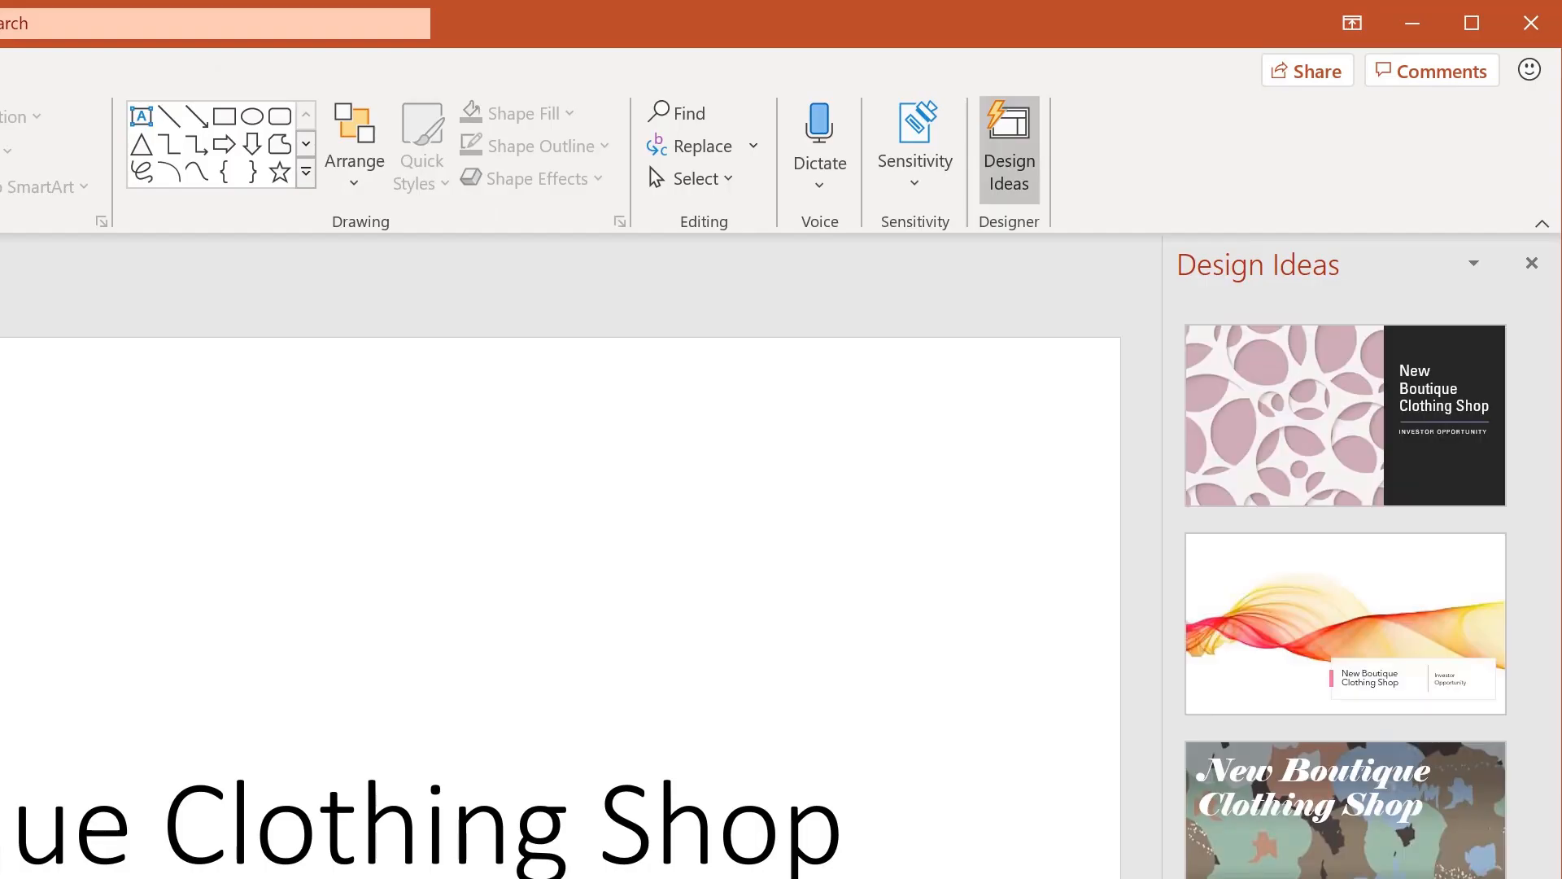
left_click(1344, 332)
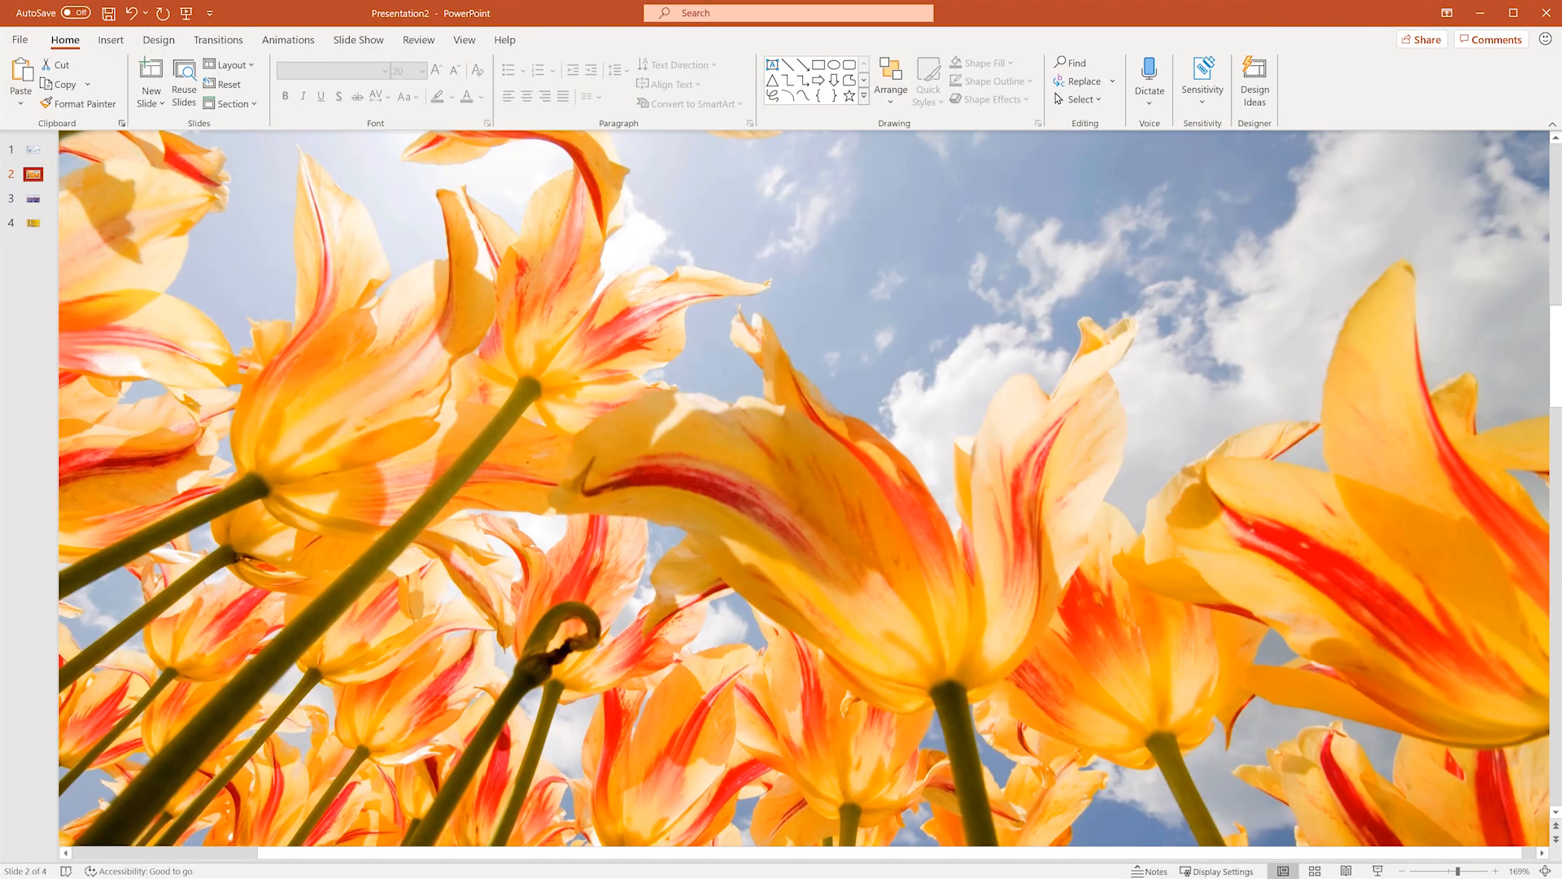
Step: Display slide 3, the full-bleed lavender field photo with a lone tree
left_click(32, 198)
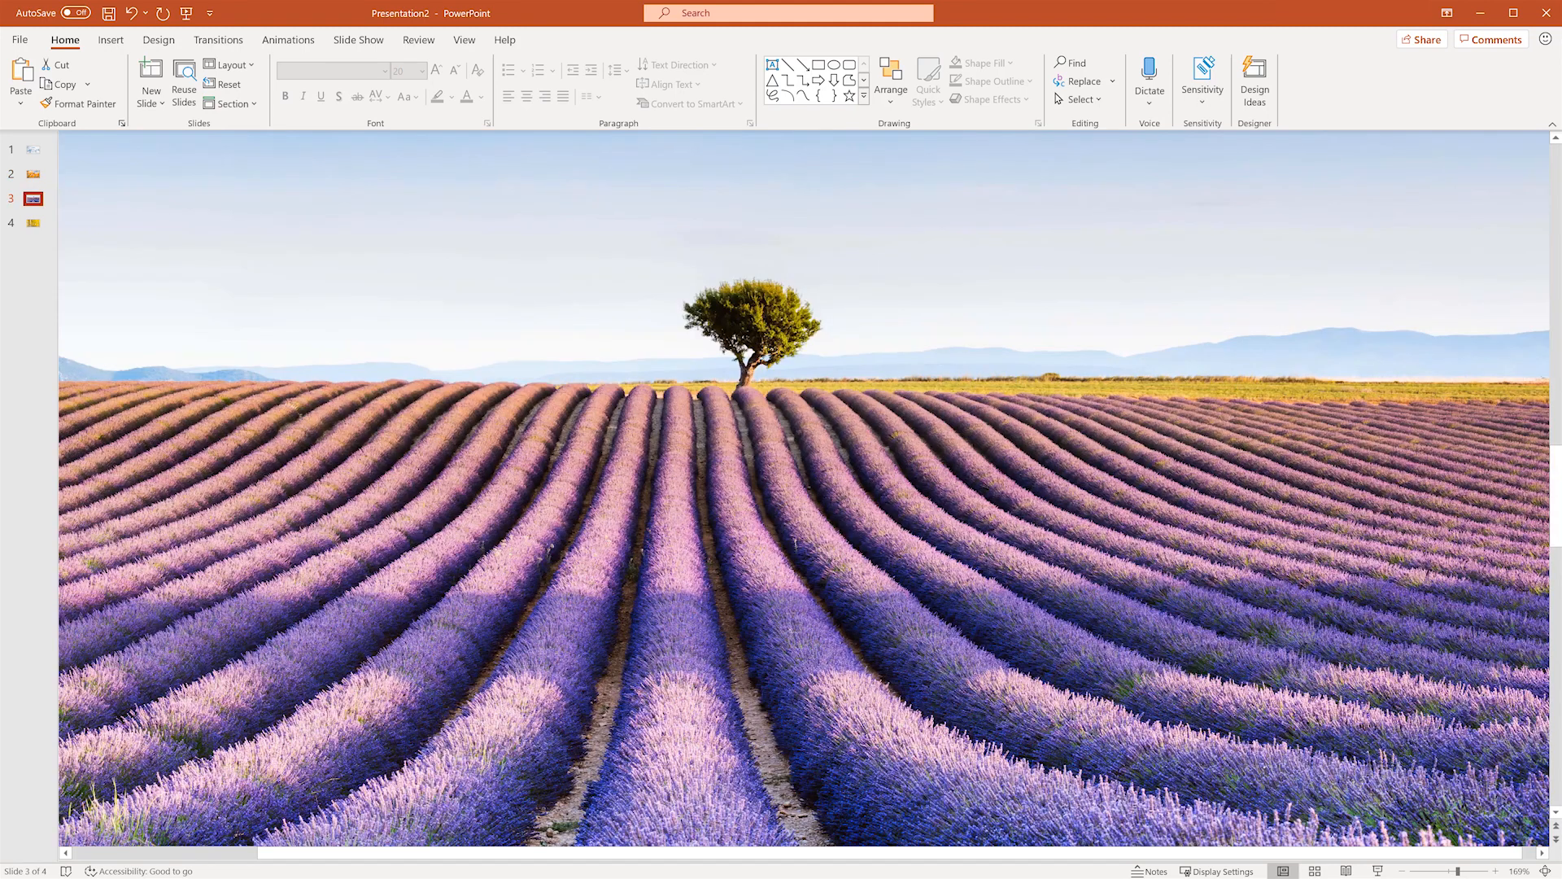